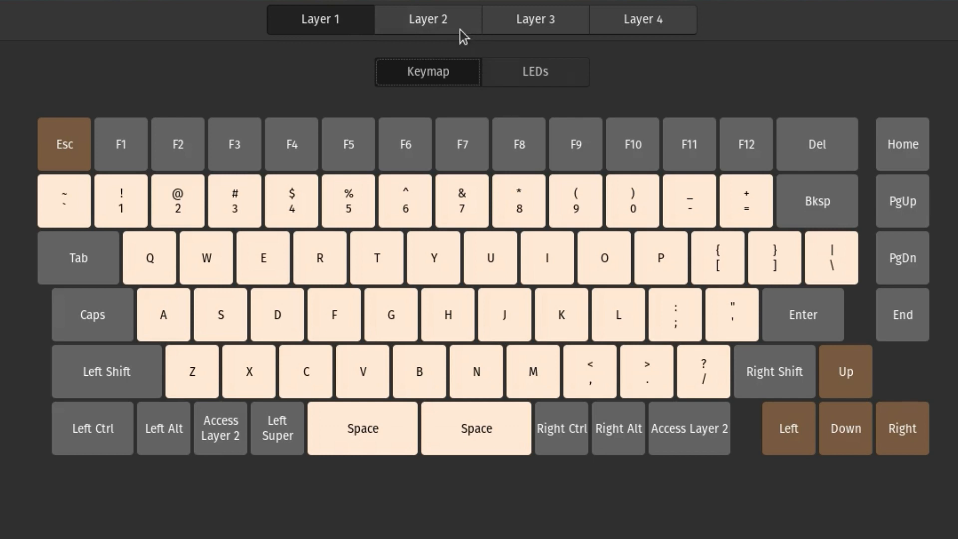
Recall 'sudo apt update && sudo apt upgrade' from terminal history and scroll the browser page down.
left_click(428, 19)
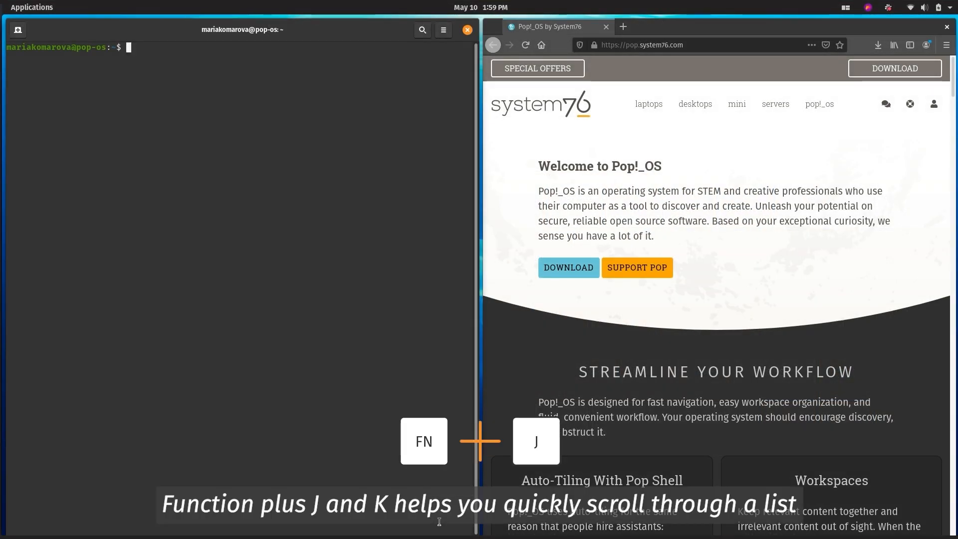
type("sudo apt update && sudo apt upgrade")
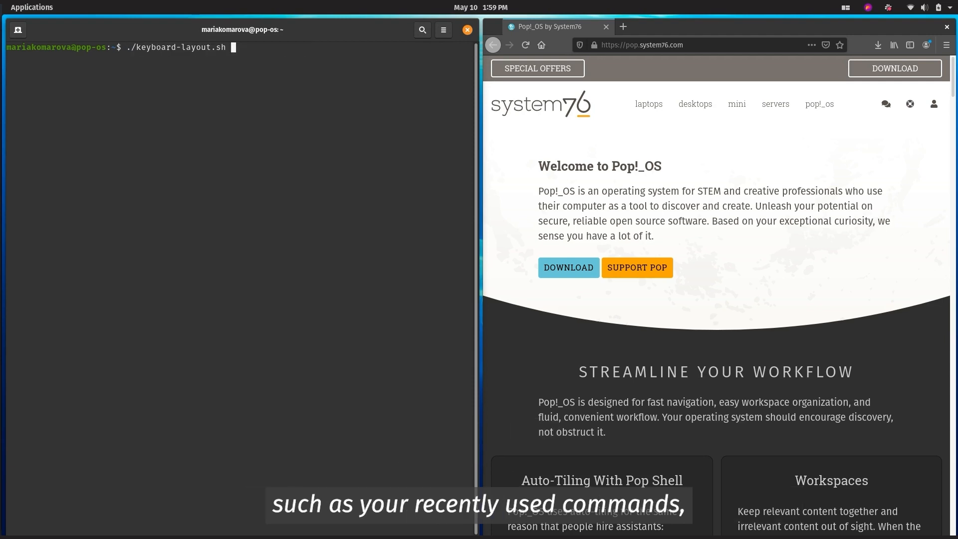
type("sudo apt update && sudo apt upgrade")
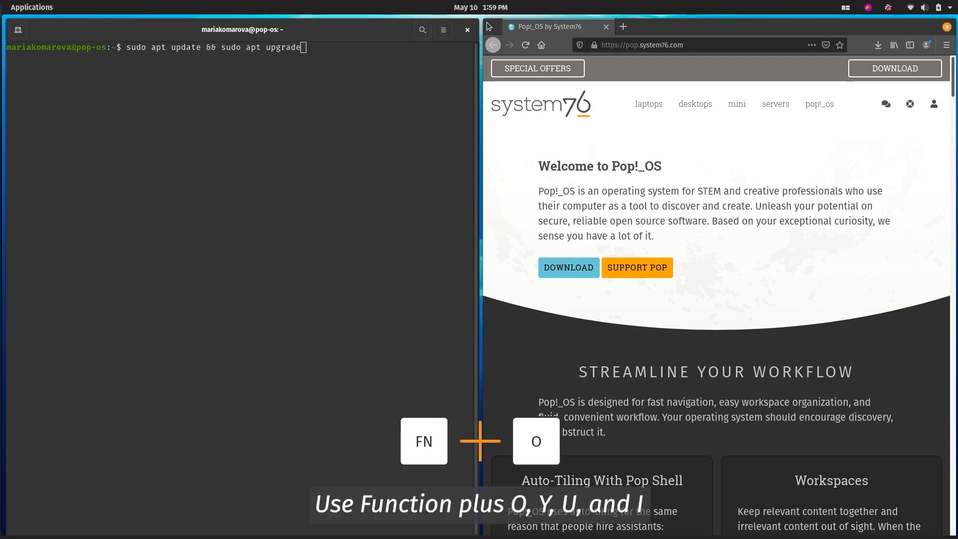
scroll("down", 3)
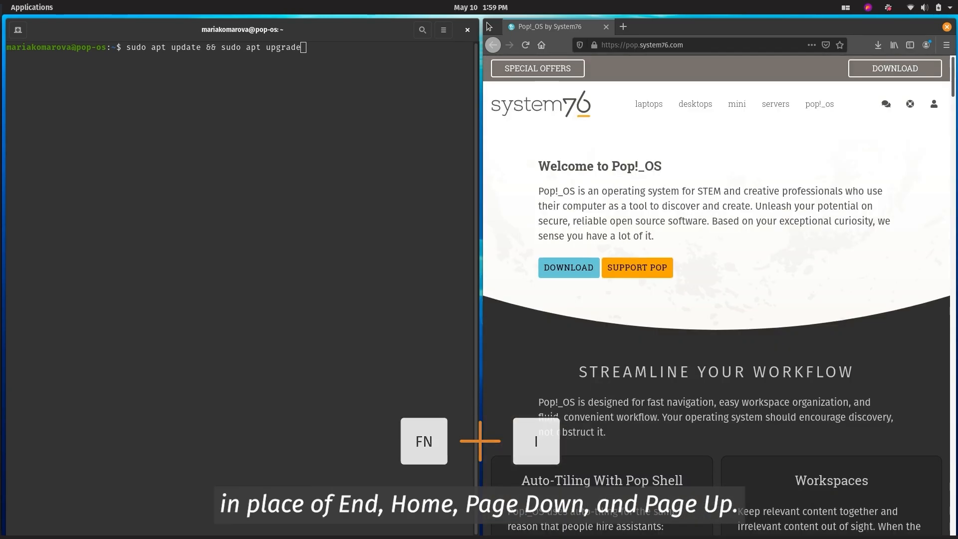
scroll("down", 3)
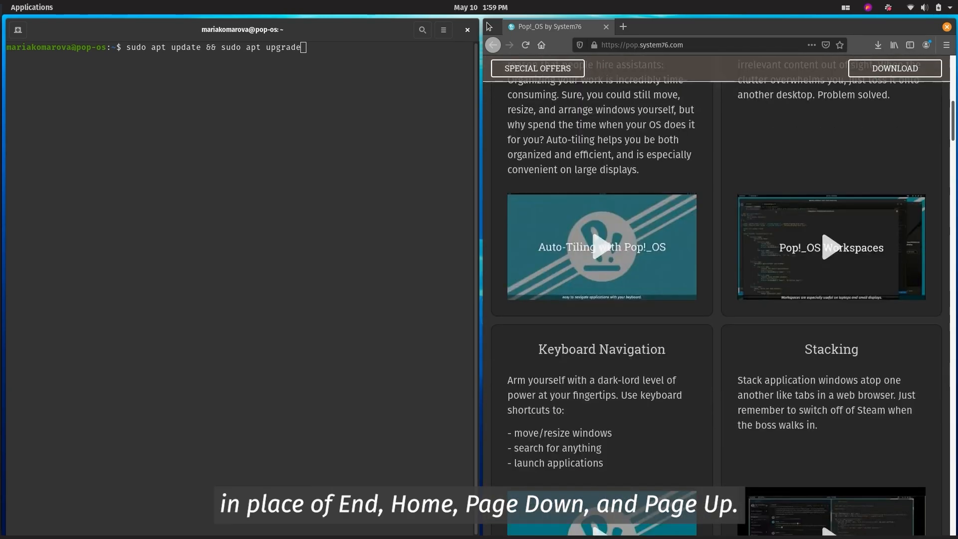
scroll("down", 3)
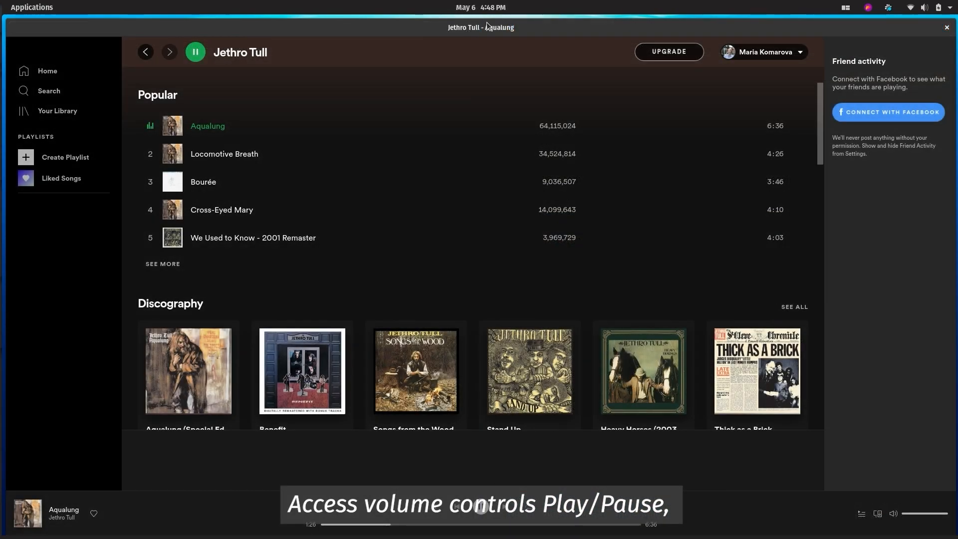
Pause the Aqualung track in Spotify and raise the volume.
left_click(194, 52)
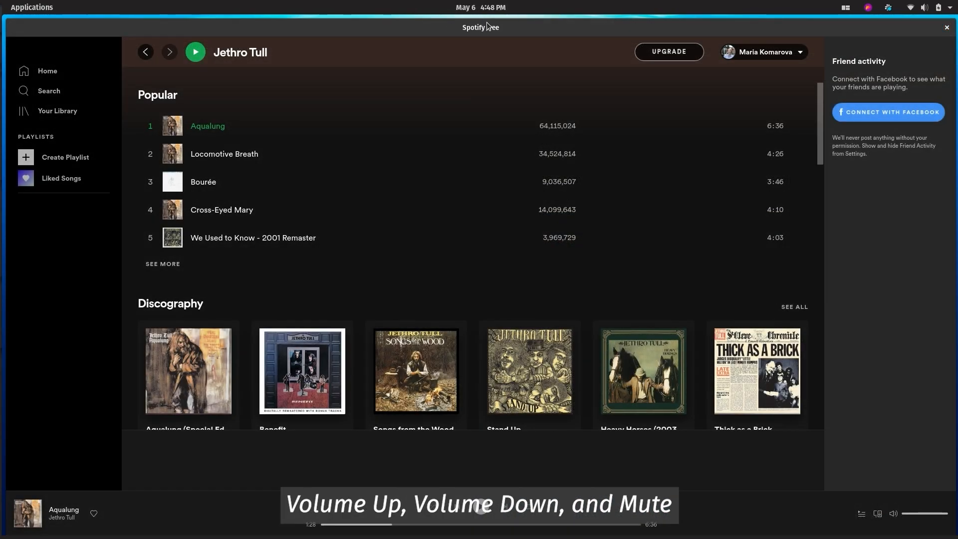
key("volumeup")
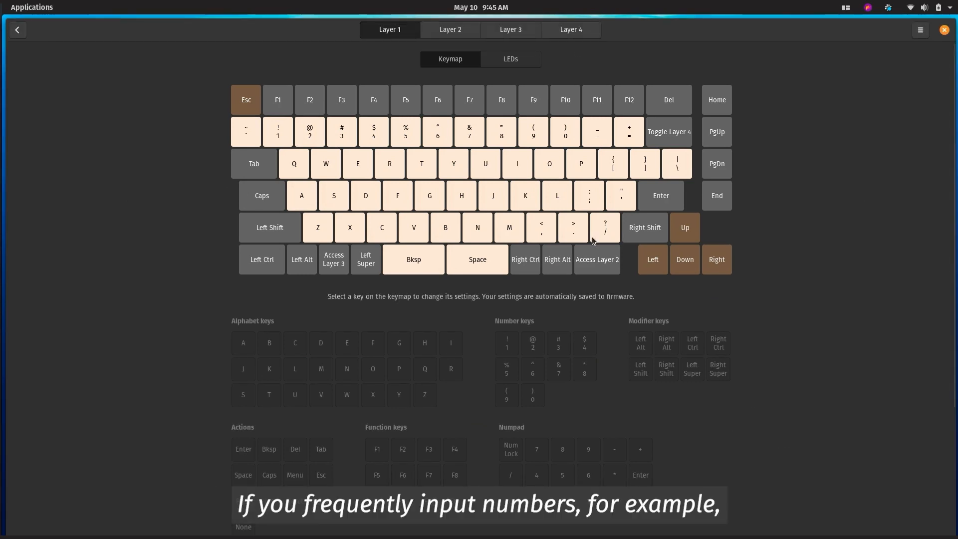
View the Layer 3 numpad keymap, then the Layer 4 media controls keymap.
left_click(510, 30)
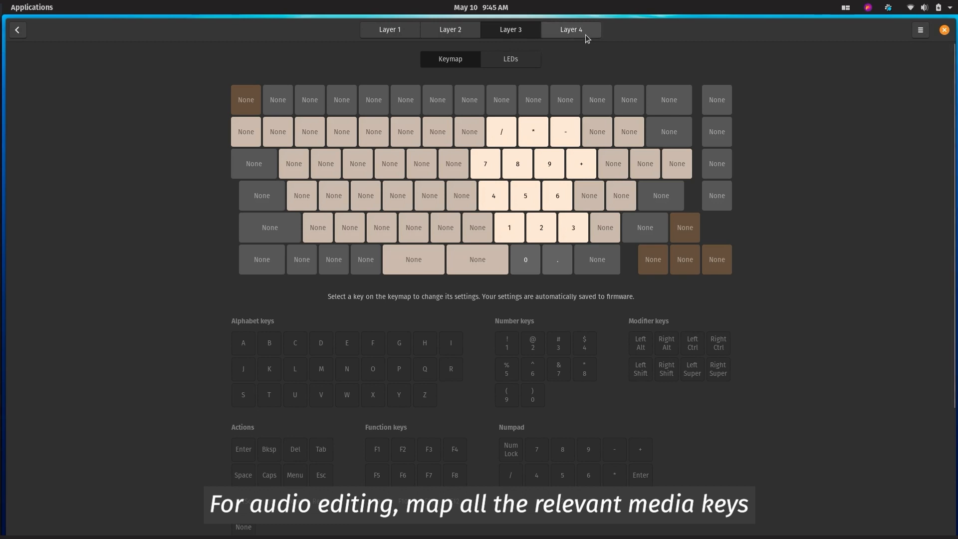
left_click(570, 30)
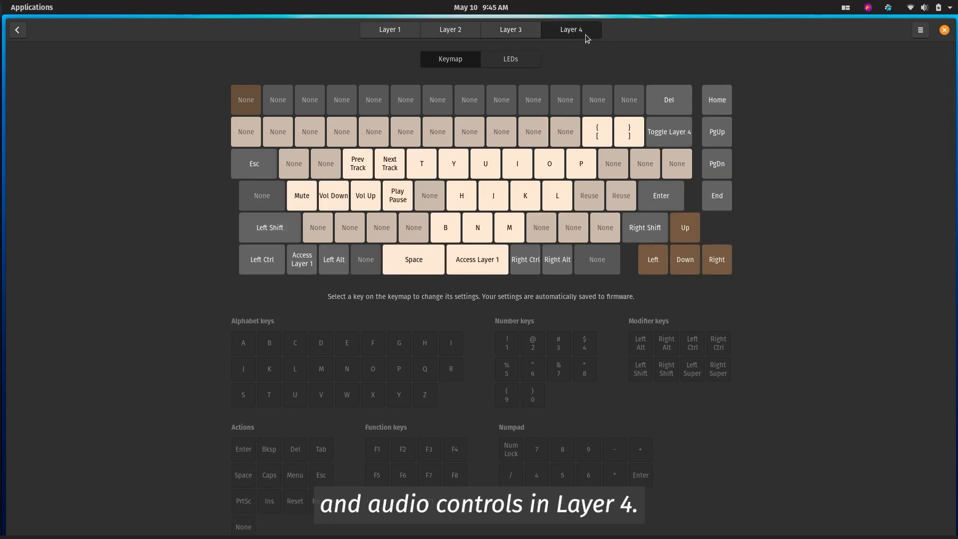